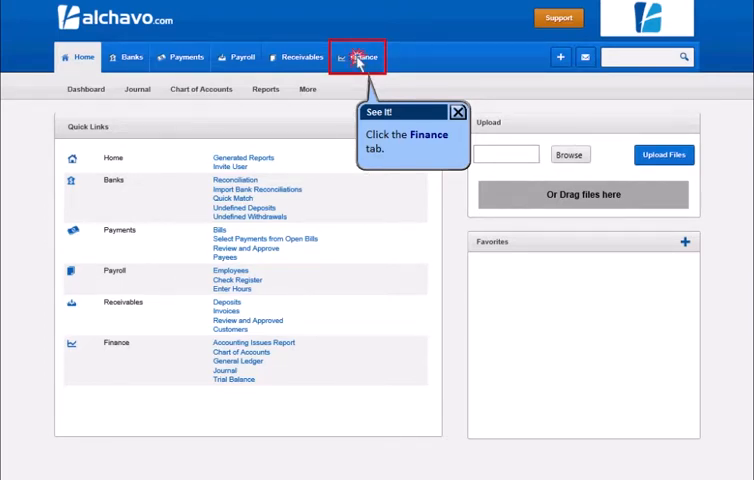
Step: Open the Phases list from the Finance section's Jobs menu
{"action": "left_click", "coordinate": [363, 56]}
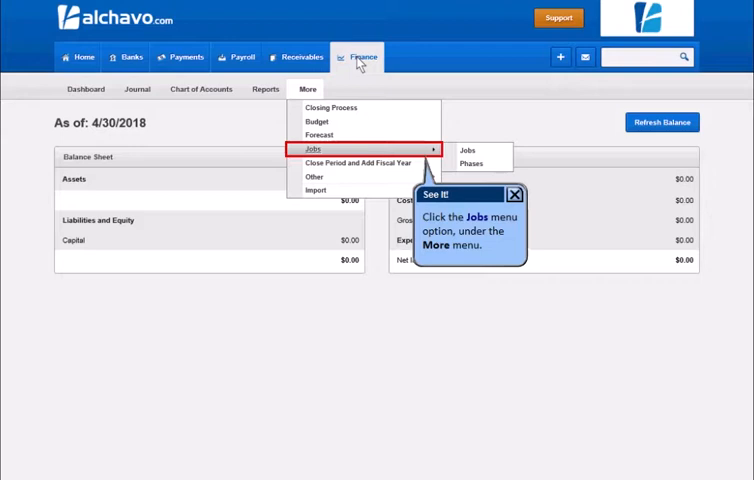
{"action": "mouse_move", "coordinate": [360, 78]}
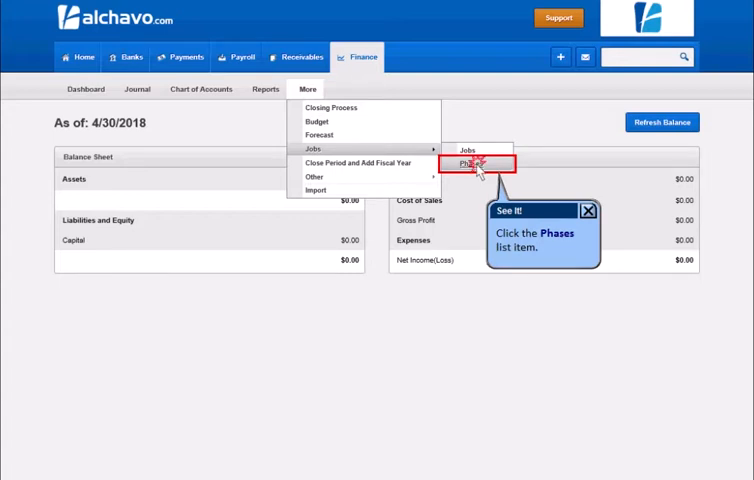
{"action": "left_click", "coordinate": [470, 163]}
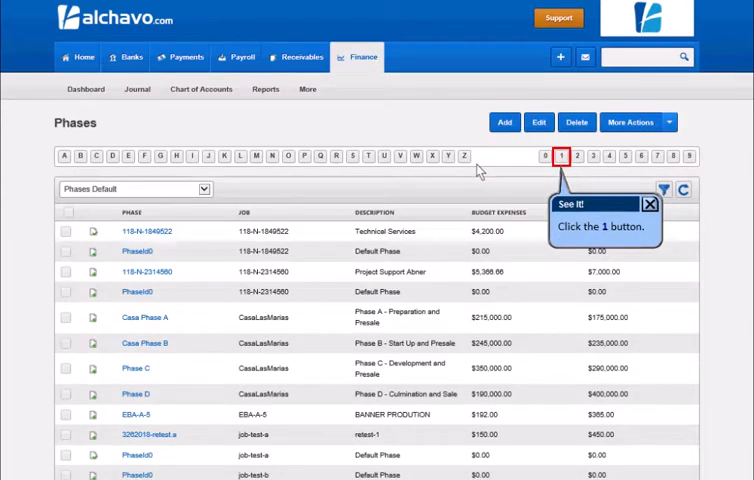
{"action": "left_click", "coordinate": [573, 156]}
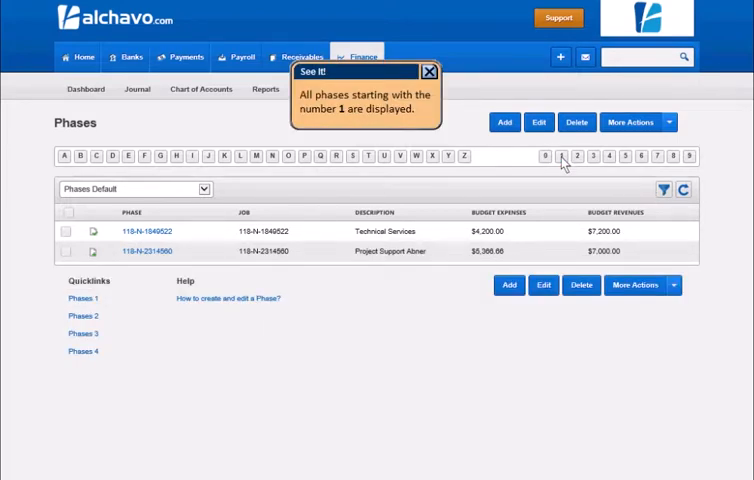
{"action": "left_click", "coordinate": [304, 156]}
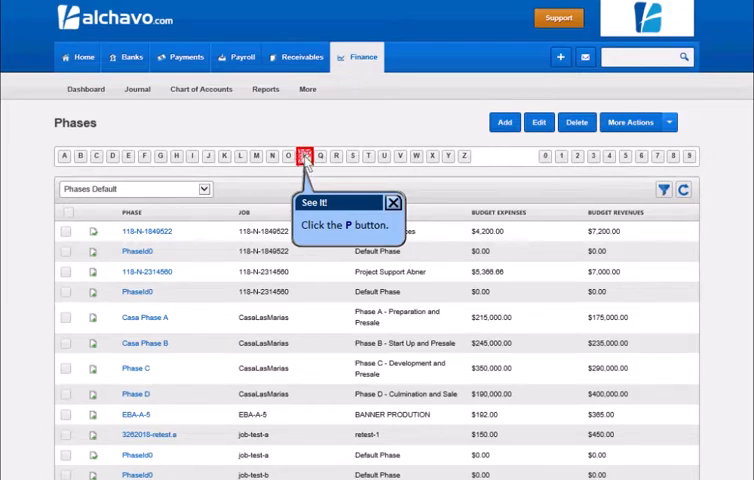
{"action": "left_click", "coordinate": [306, 155]}
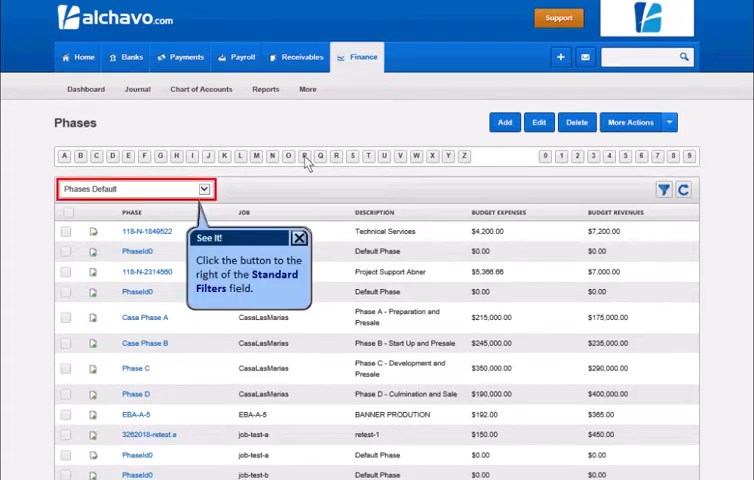
{"action": "mouse_move", "coordinate": [215, 189]}
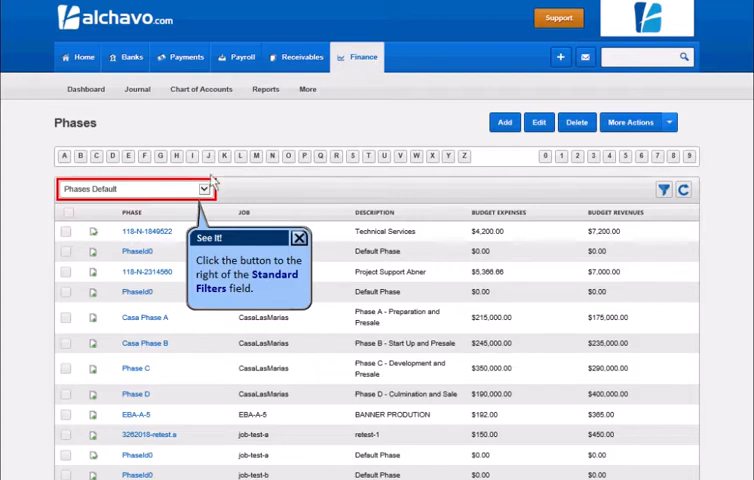
Step: Choose 'Active Phases' from the Standard Filters dropdown
{"action": "left_click", "coordinate": [207, 189]}
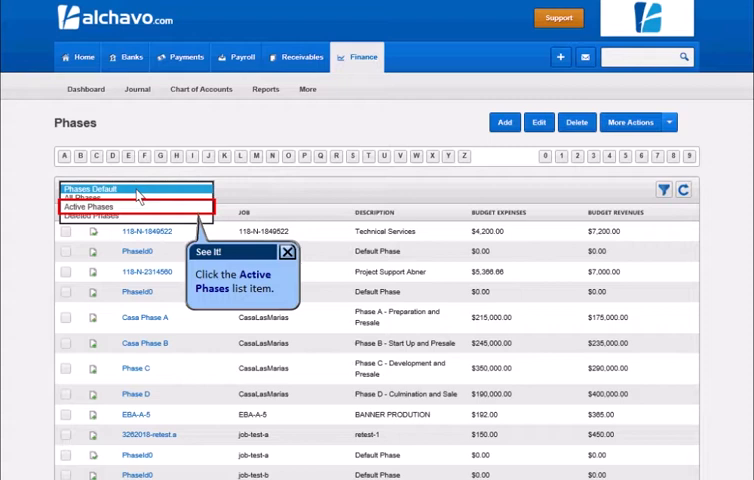
{"action": "left_click", "coordinate": [96, 206]}
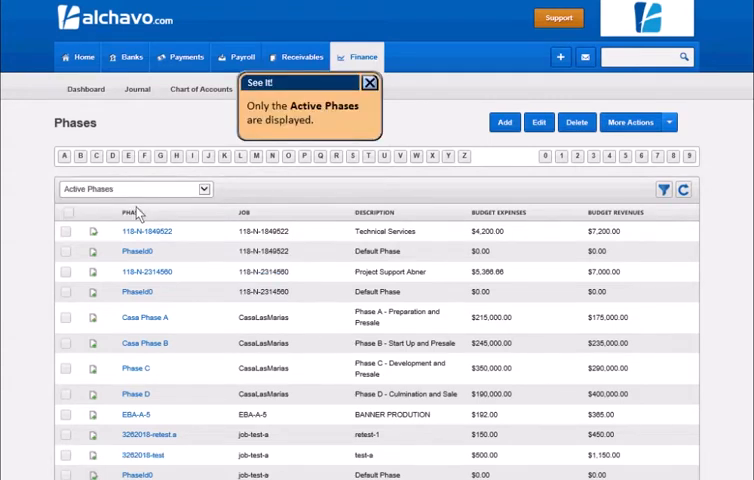